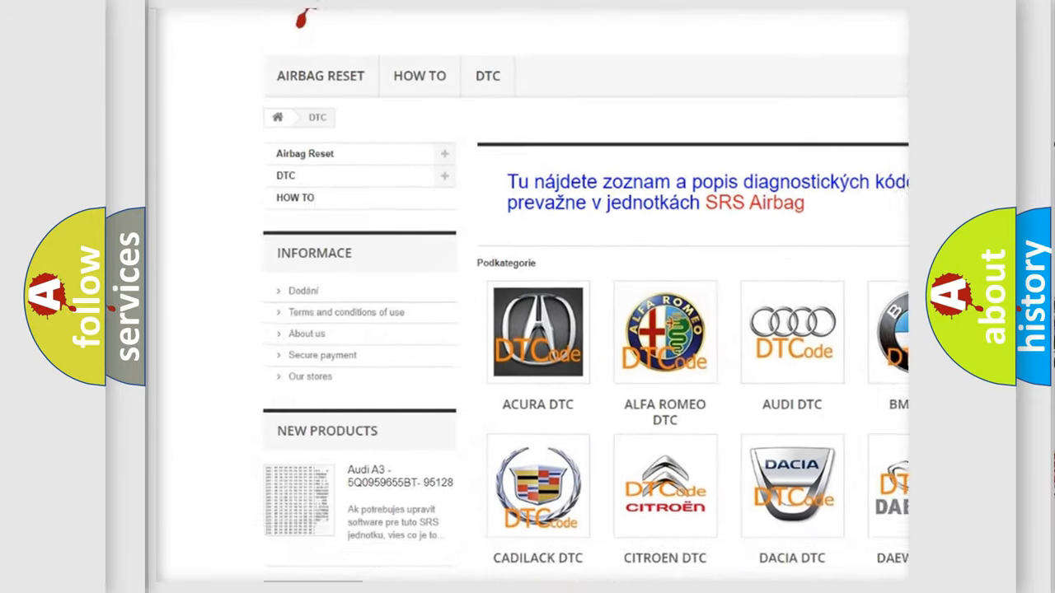
scroll("down", 3)
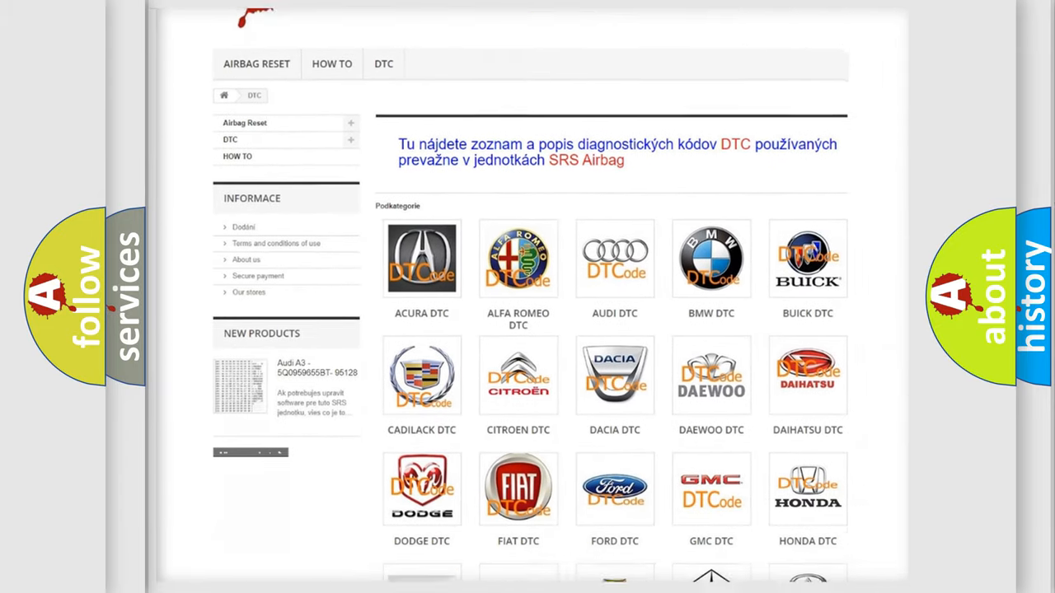
scroll("down", 3)
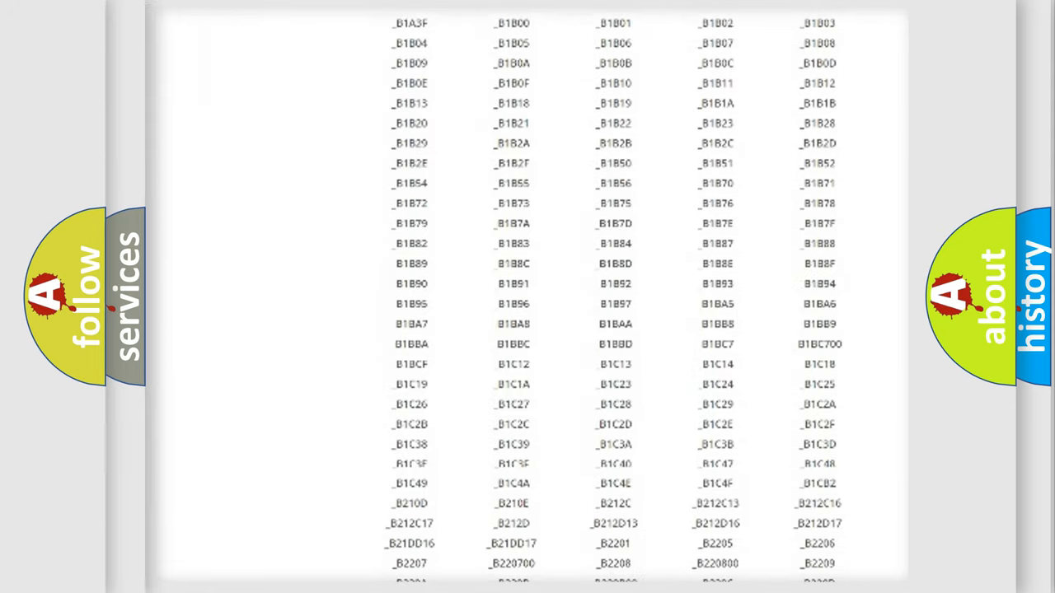
scroll("down", 3)
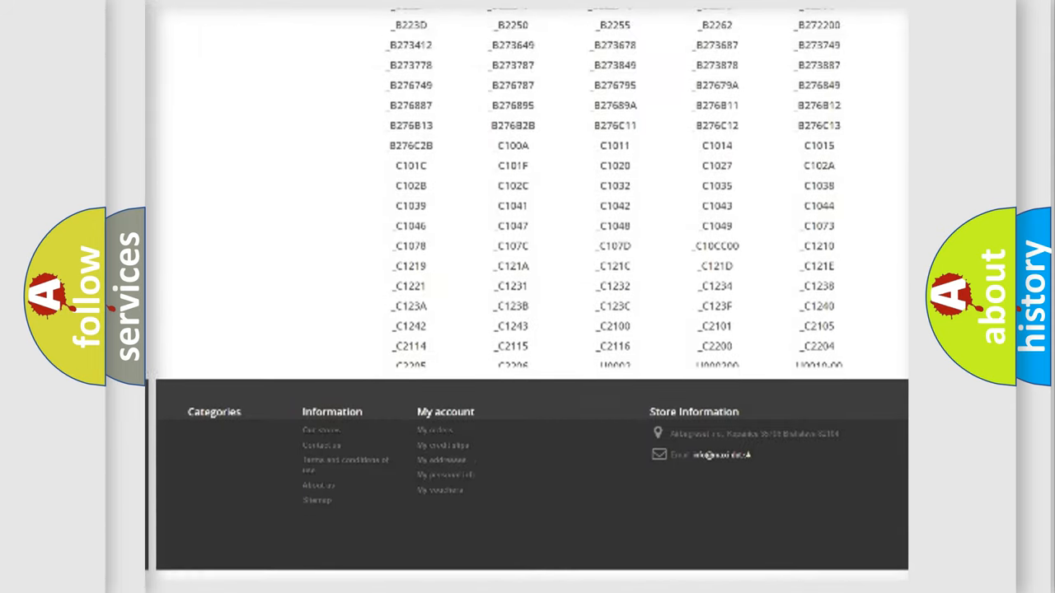
scroll("up", 3)
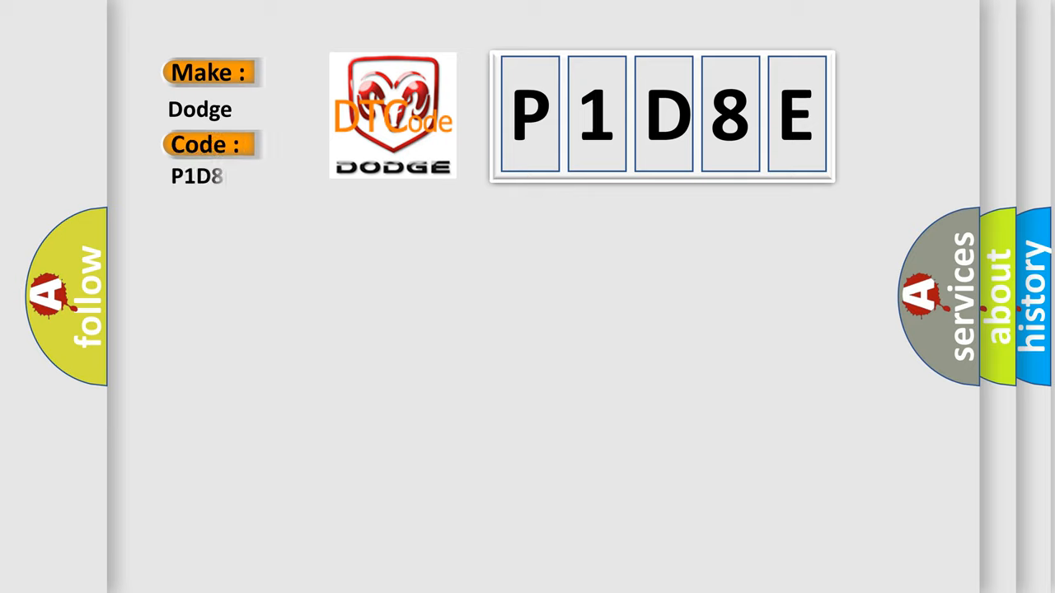
type("E")
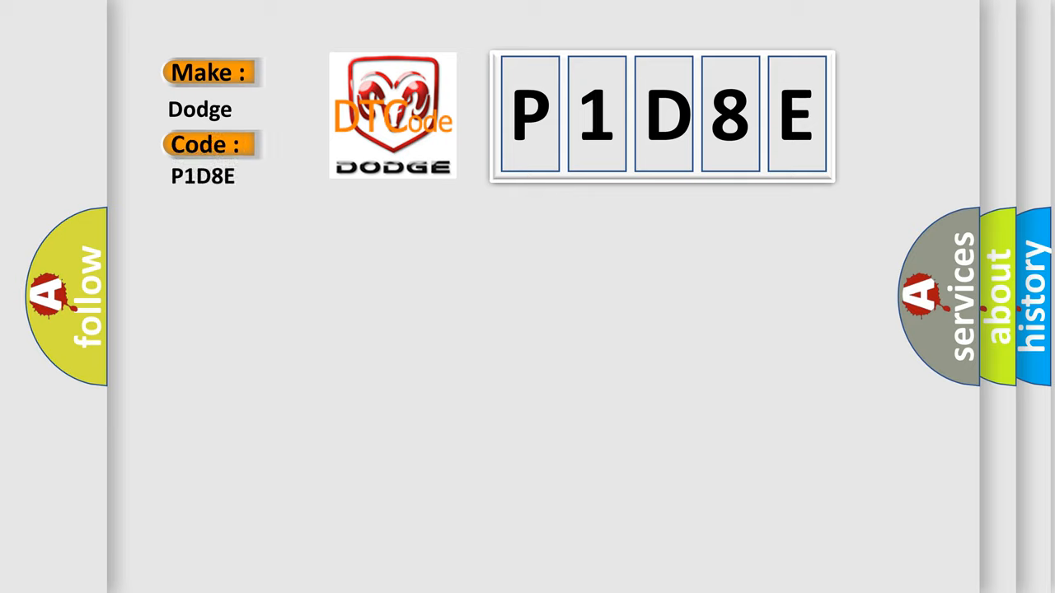